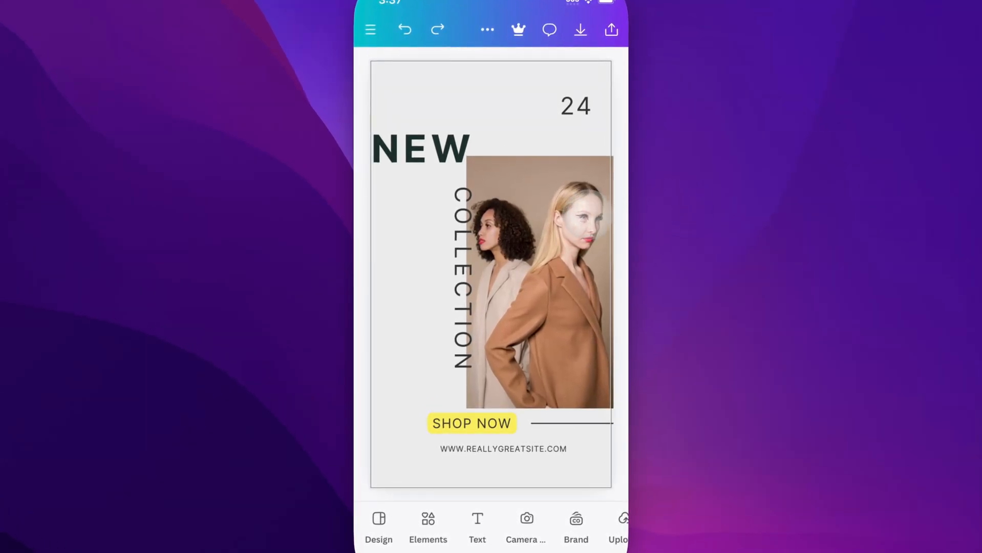
# Select the photo of the two women and choose the Blur effect.
pyautogui.click(539, 281)
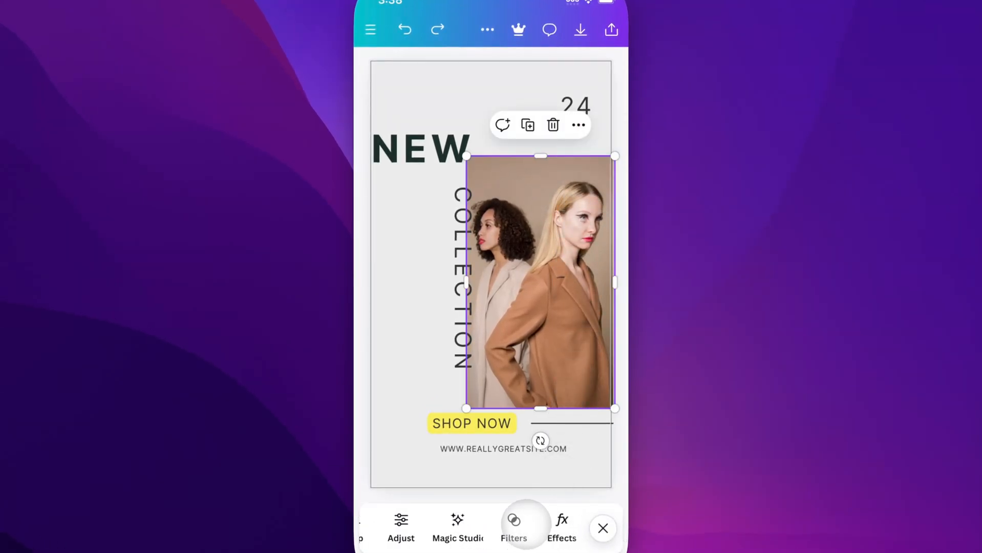
pyautogui.click(561, 530)
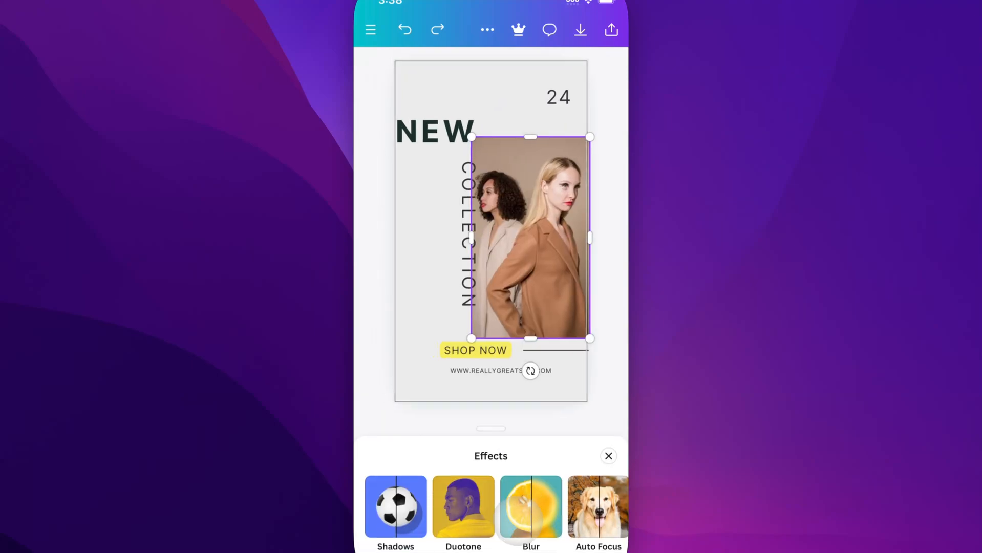
pyautogui.click(531, 506)
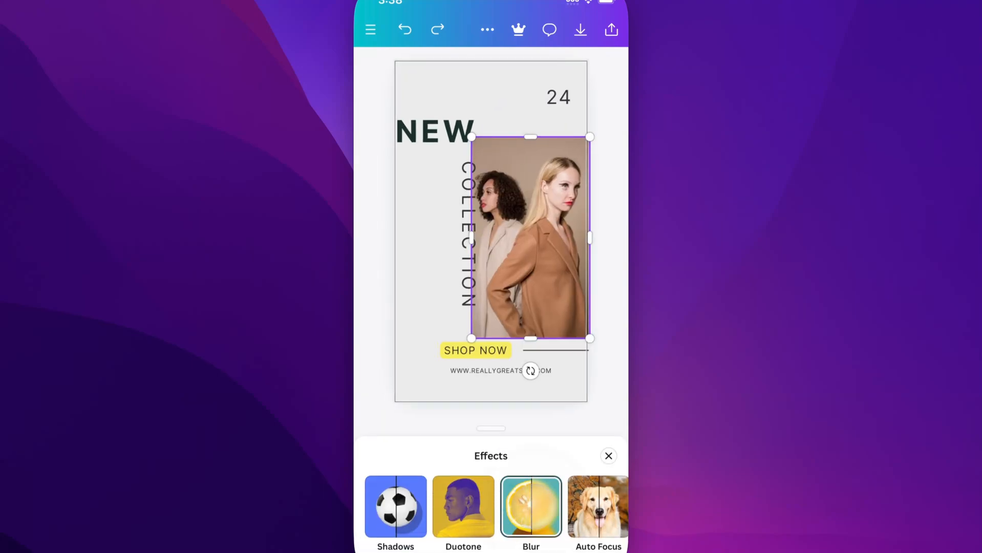
# Switch Blur to Brush mode with brush size 51 and adjust the intensity.
pyautogui.click(531, 507)
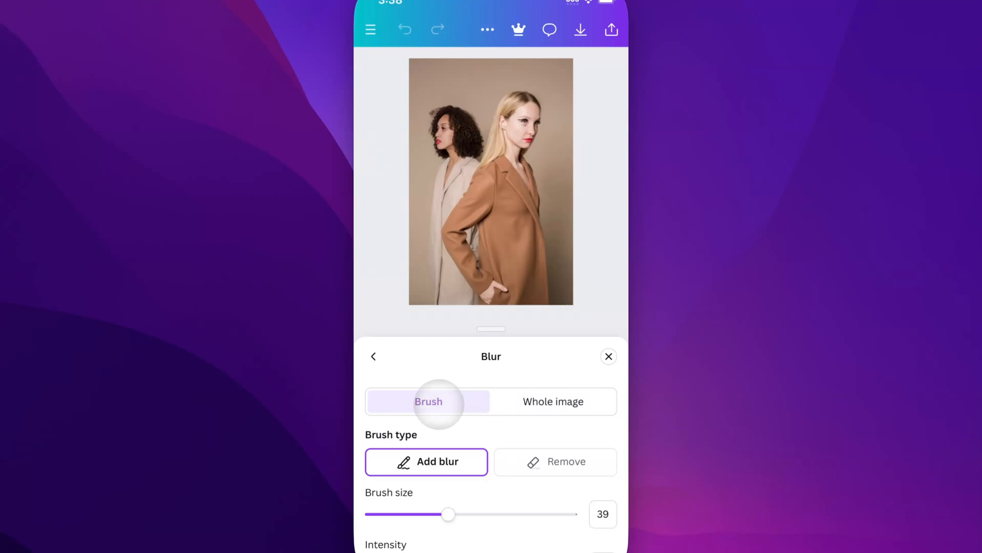
pyautogui.click(446, 131)
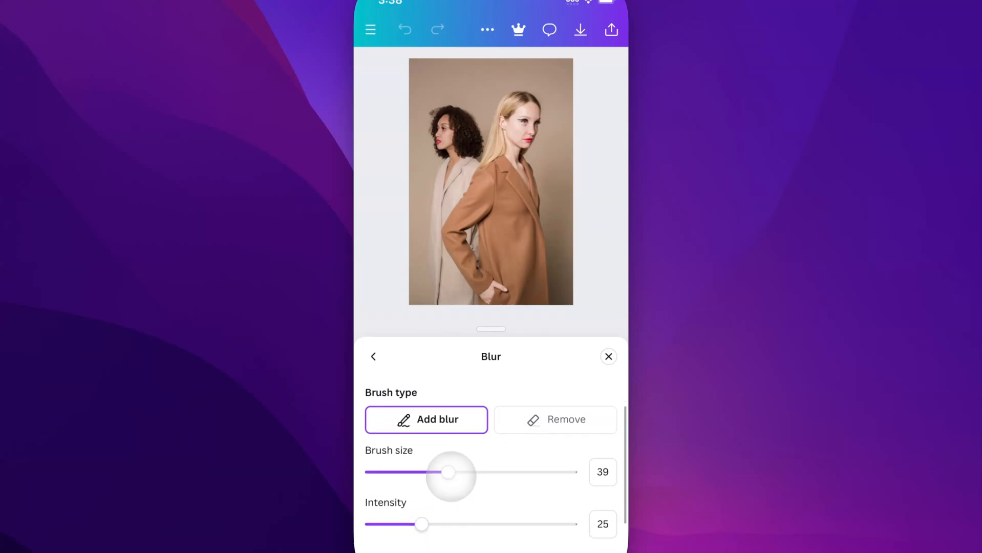
pyautogui.moveTo(451, 471); pyautogui.dragTo(500, 472)
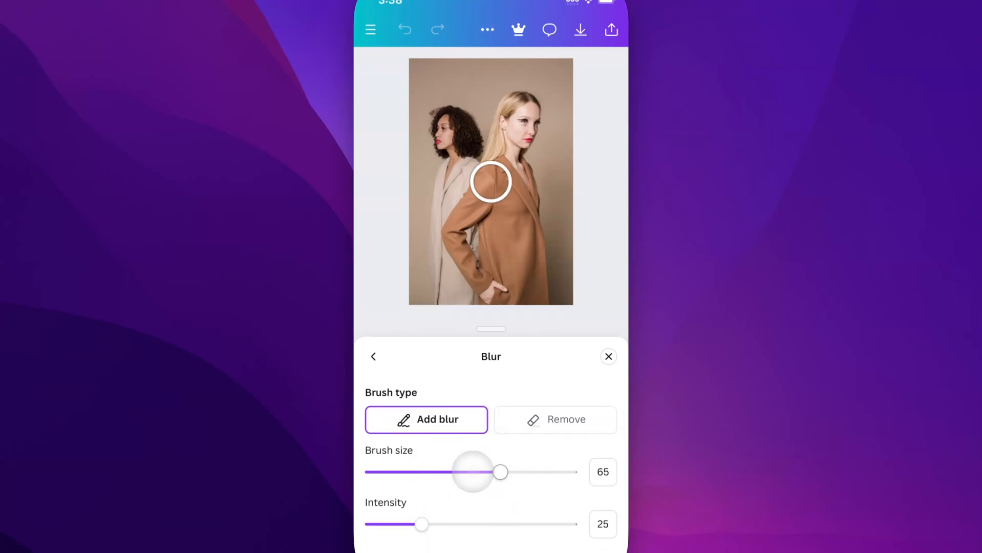
pyautogui.moveTo(499, 472); pyautogui.dragTo(472, 472)
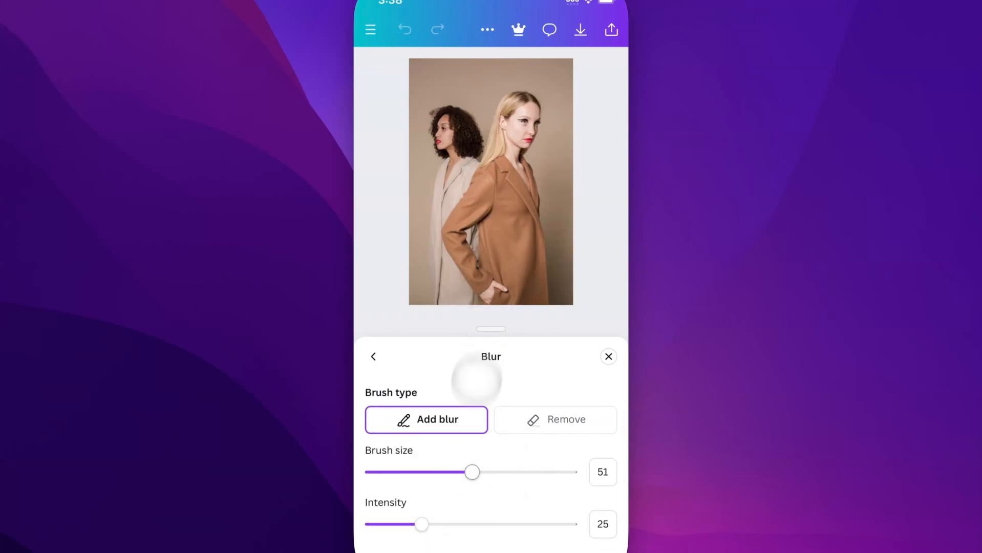
pyautogui.moveTo(421, 524); pyautogui.dragTo(371, 524)
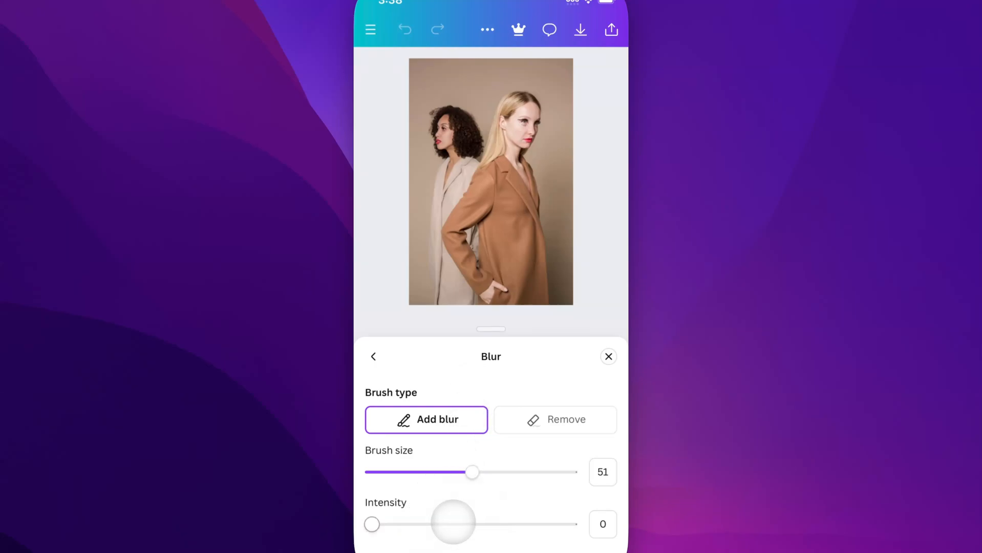
pyautogui.moveTo(452, 525); pyautogui.dragTo(399, 525)
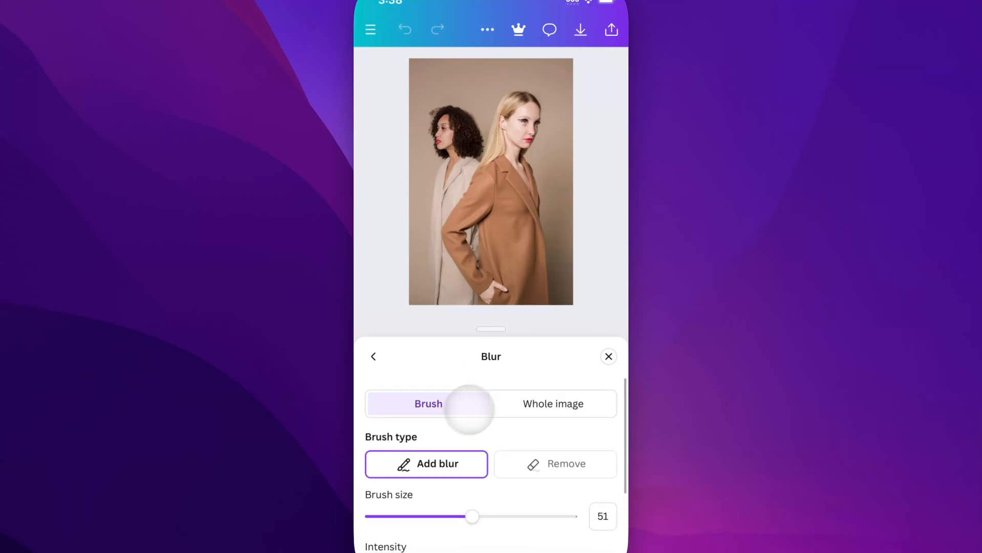
# Brush blur over the background woman's hair, face, neck and coat.
pyautogui.click(447, 118)
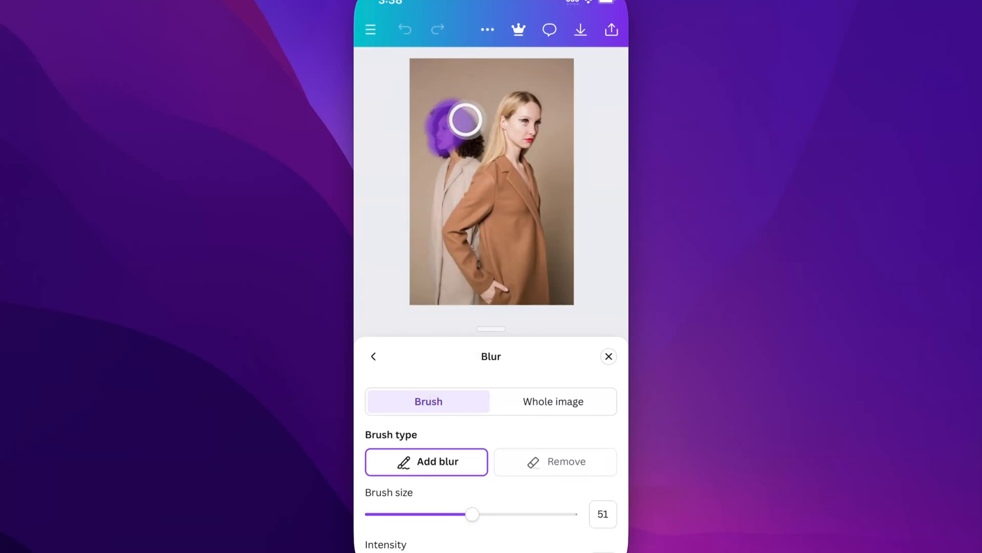
pyautogui.moveTo(465, 119); pyautogui.dragTo(458, 159)
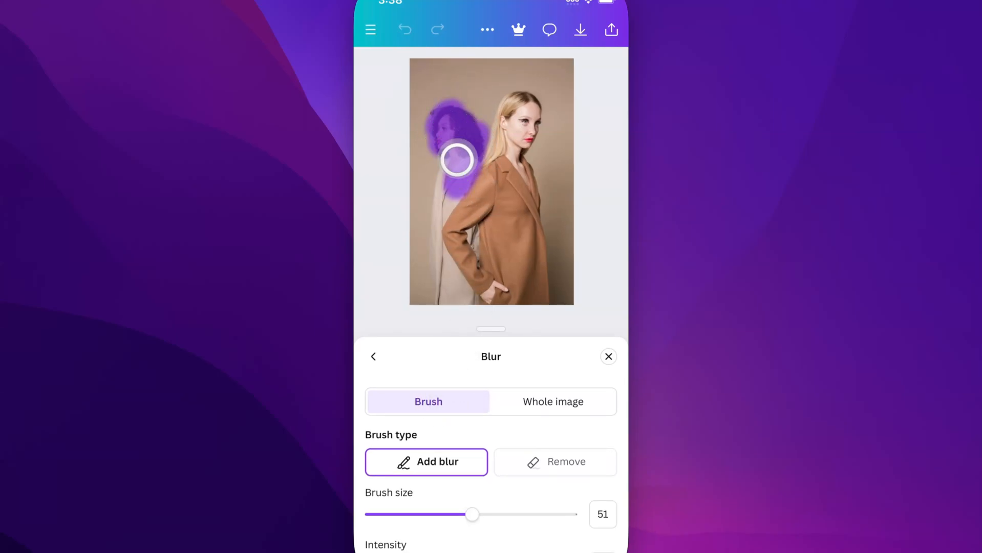
pyautogui.moveTo(457, 158); pyautogui.dragTo(433, 224)
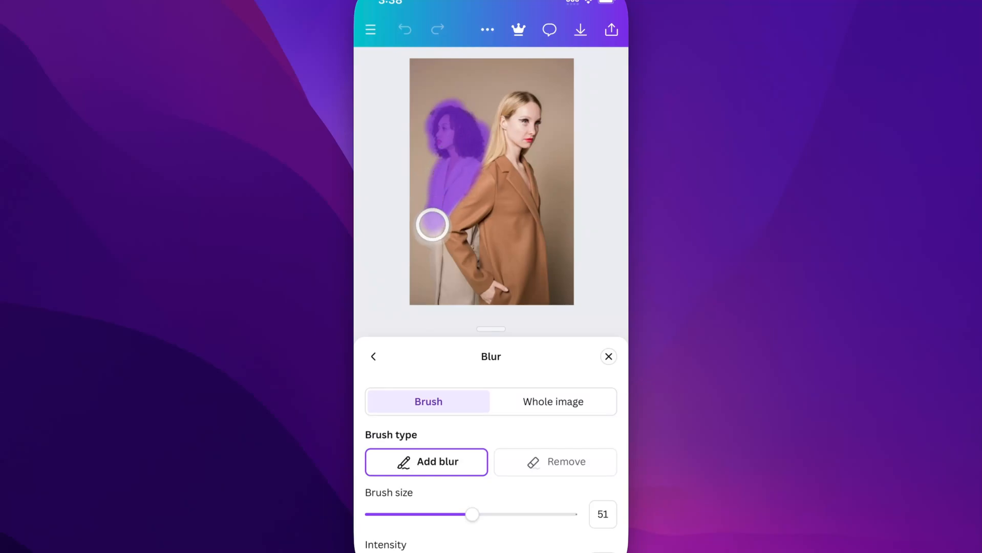
pyautogui.moveTo(433, 224); pyautogui.dragTo(463, 300)
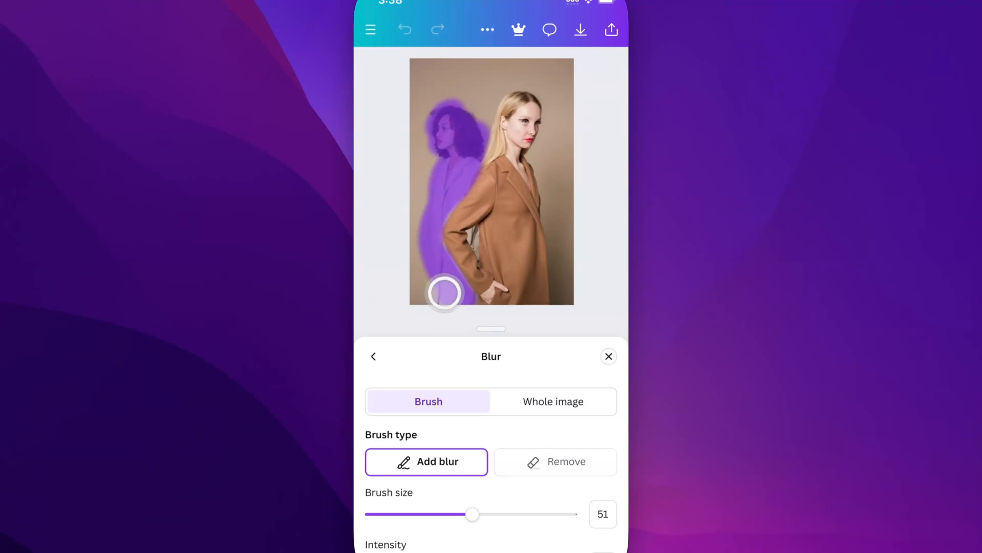
pyautogui.moveTo(443, 293); pyautogui.dragTo(439, 266)
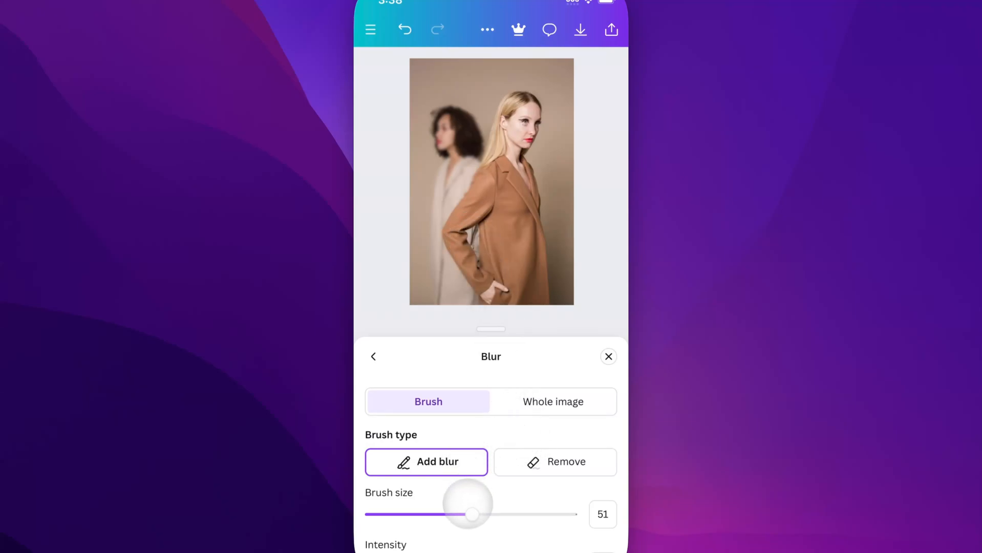
# Touch up blur beside the front woman's arm with brush size 21, then close Blur.
pyautogui.moveTo(470, 514); pyautogui.dragTo(412, 515)
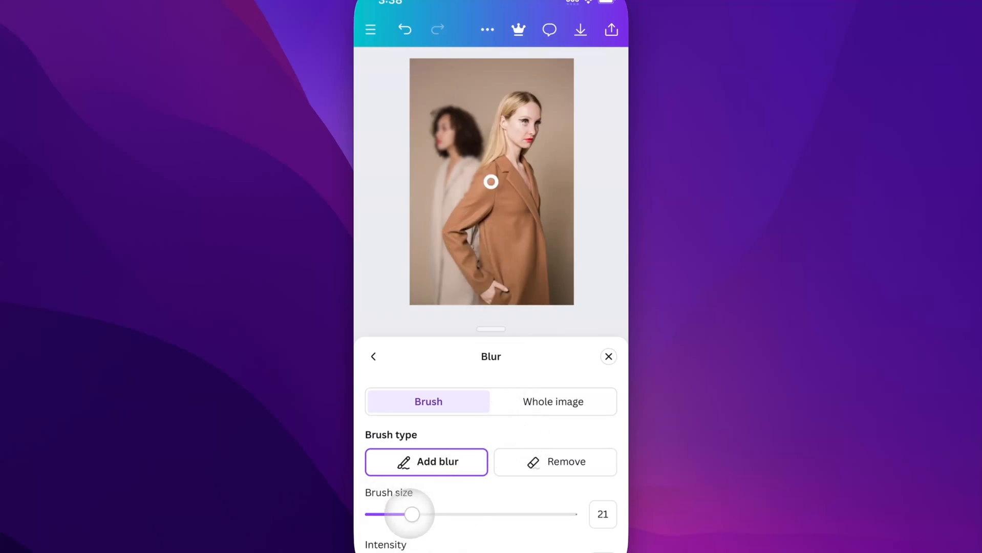
pyautogui.moveTo(491, 181); pyautogui.dragTo(472, 240)
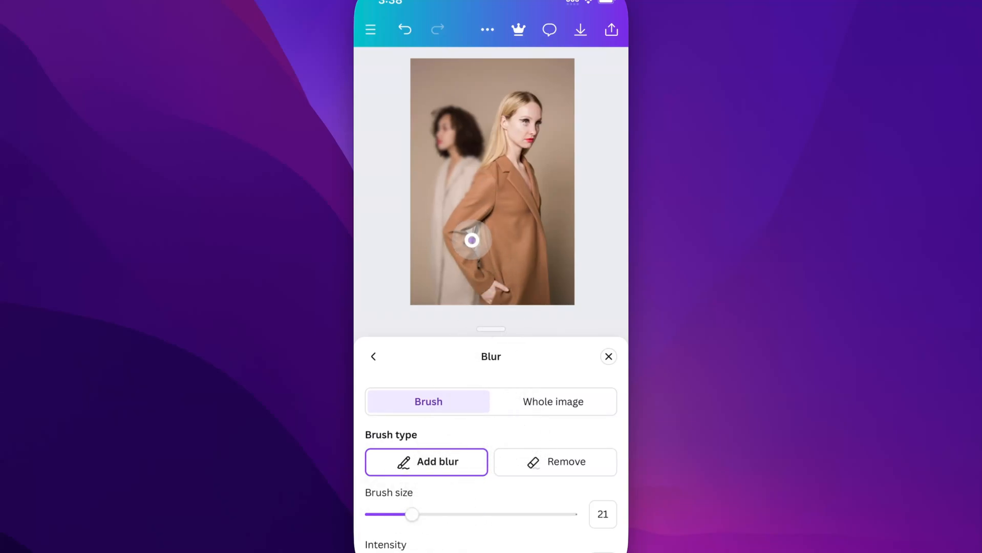
pyautogui.moveTo(472, 240); pyautogui.dragTo(478, 253)
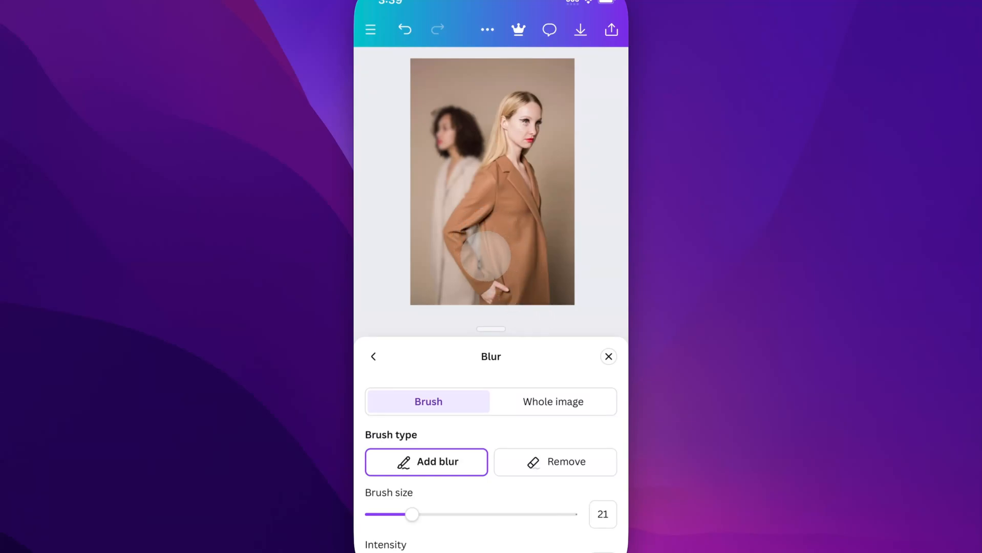
pyautogui.click(552, 401)
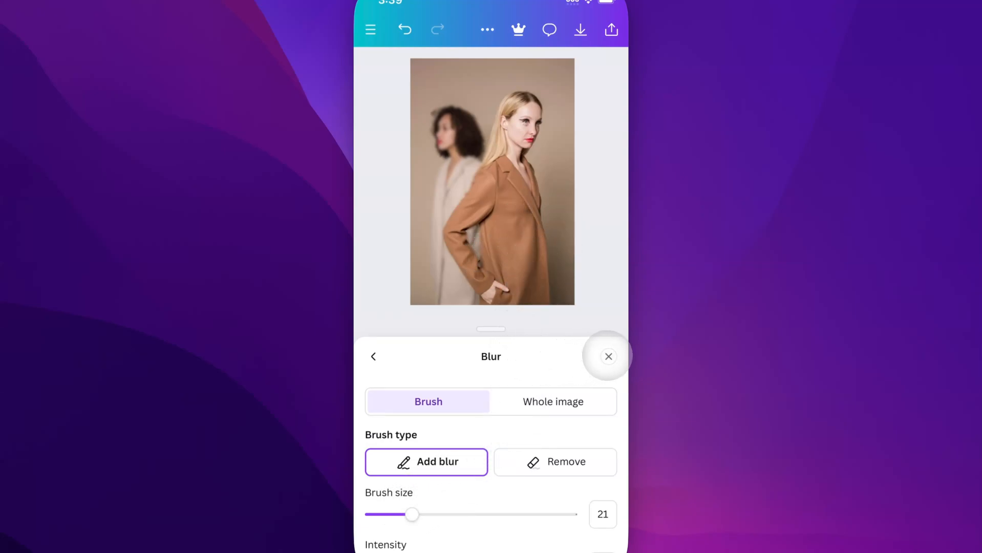
pyautogui.click(608, 356)
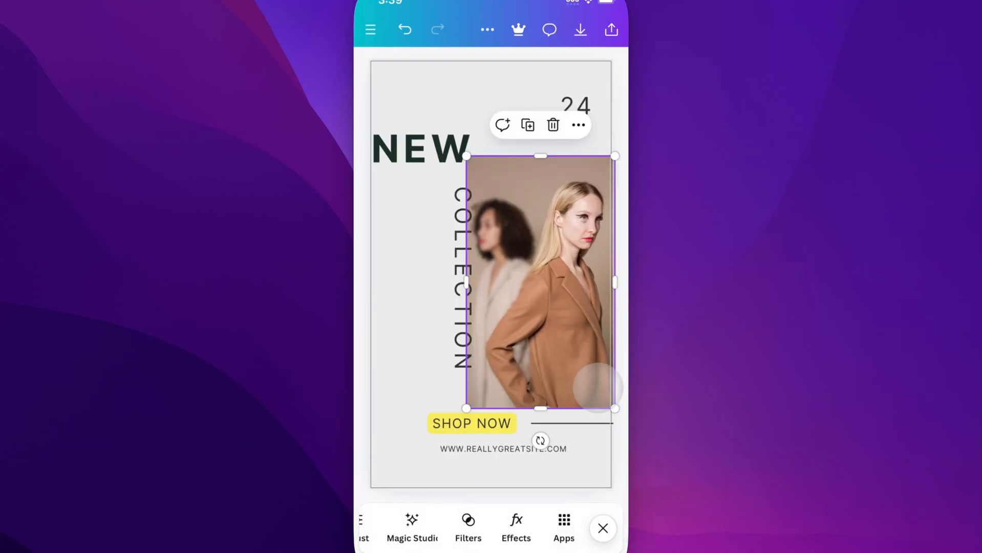